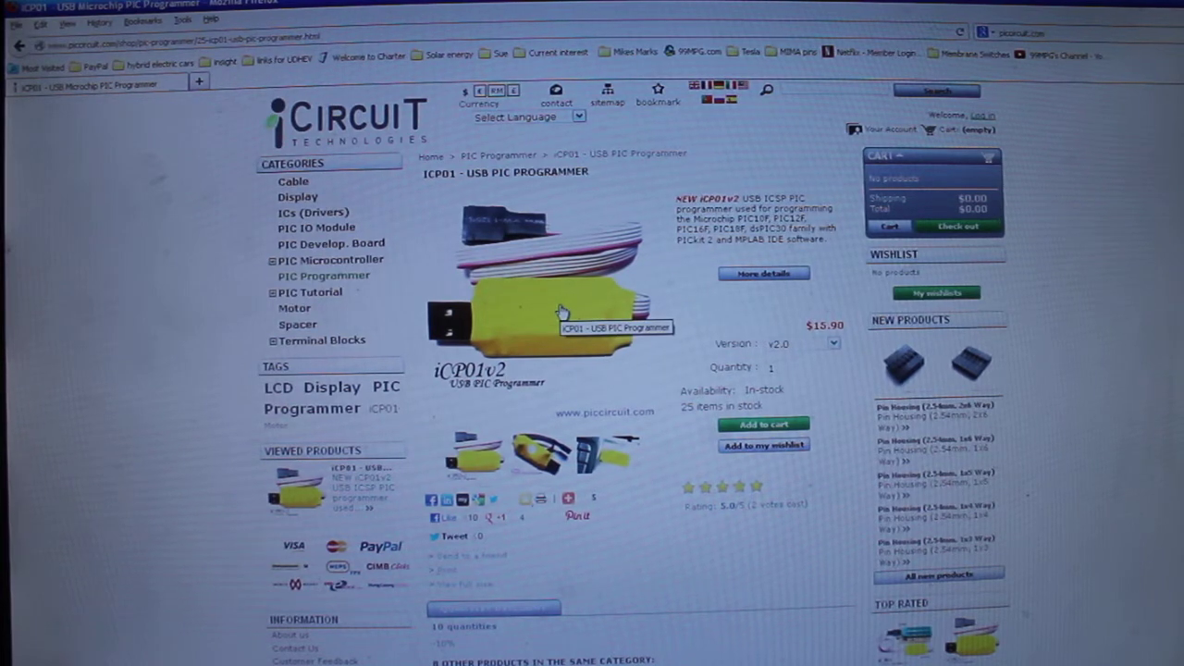
View the programmer's product photo, then open its detailed information and scroll toward Download.
left_click(536, 305)
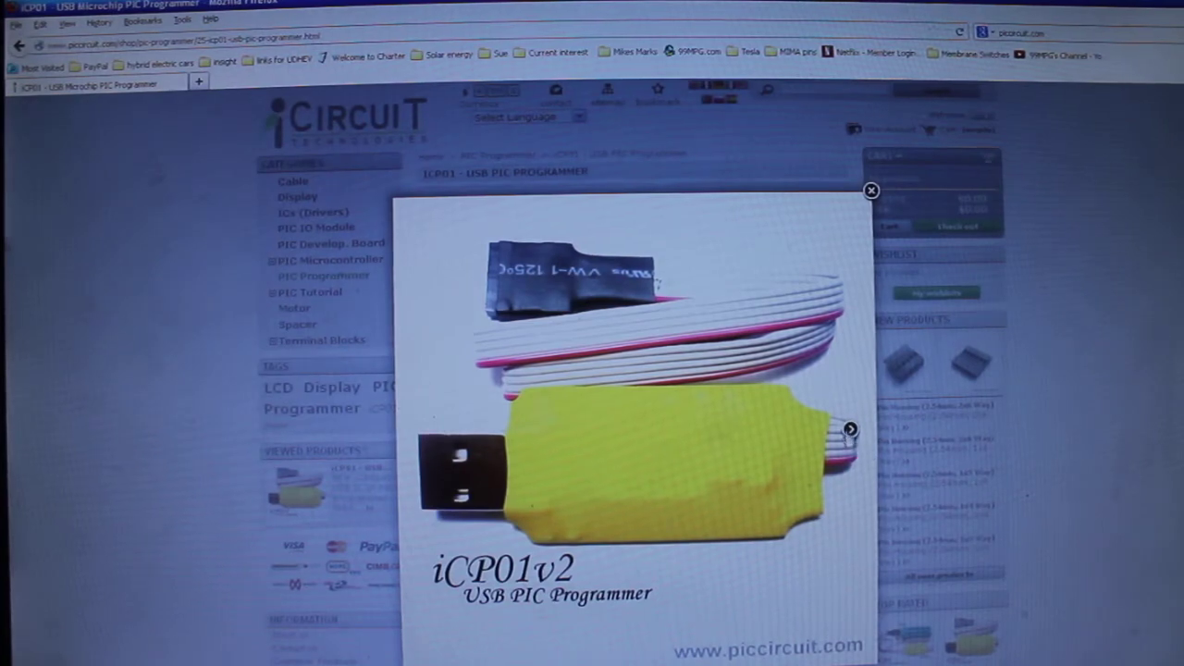
left_click(870, 189)
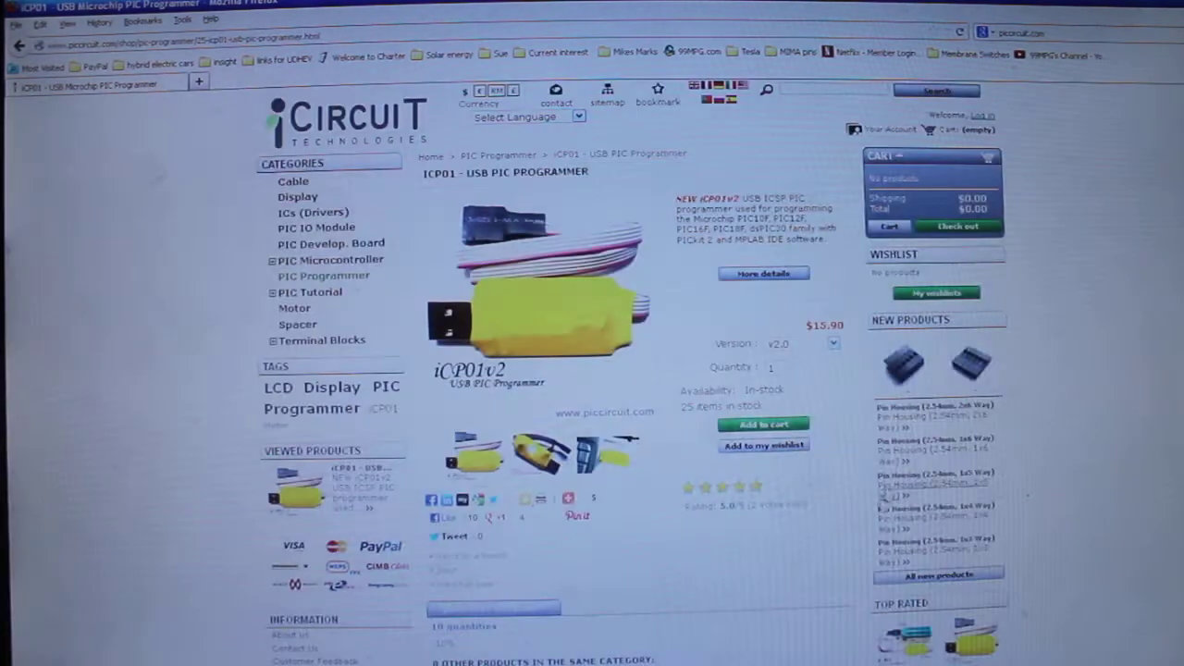
scroll("down", 3)
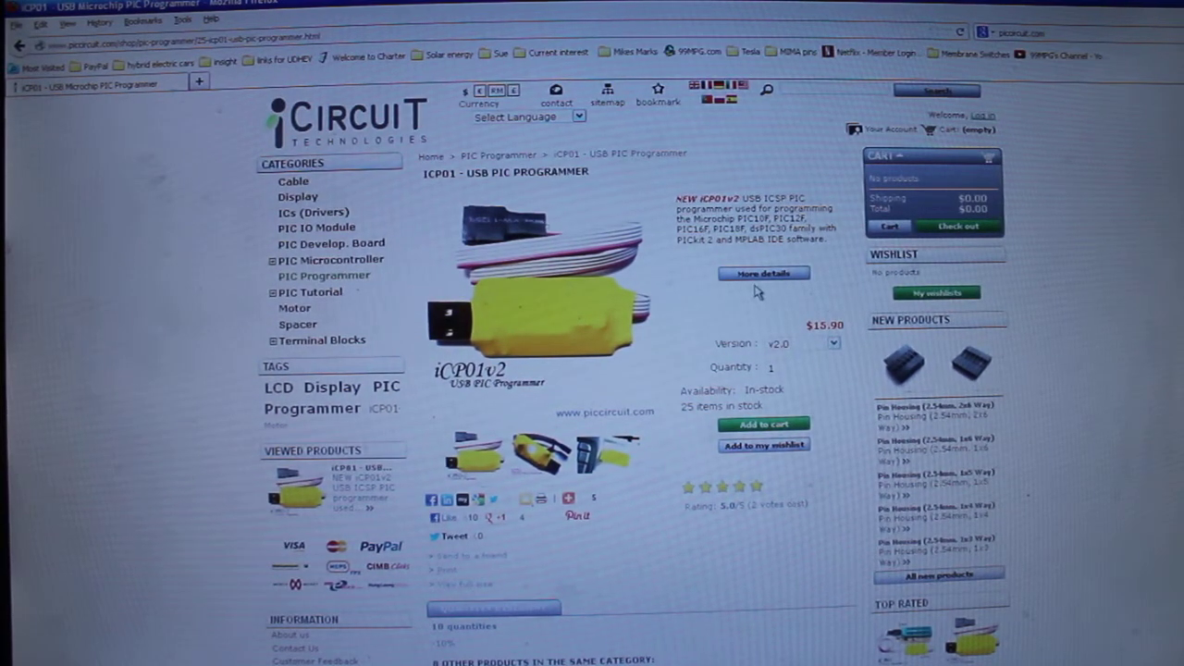
left_click(763, 272)
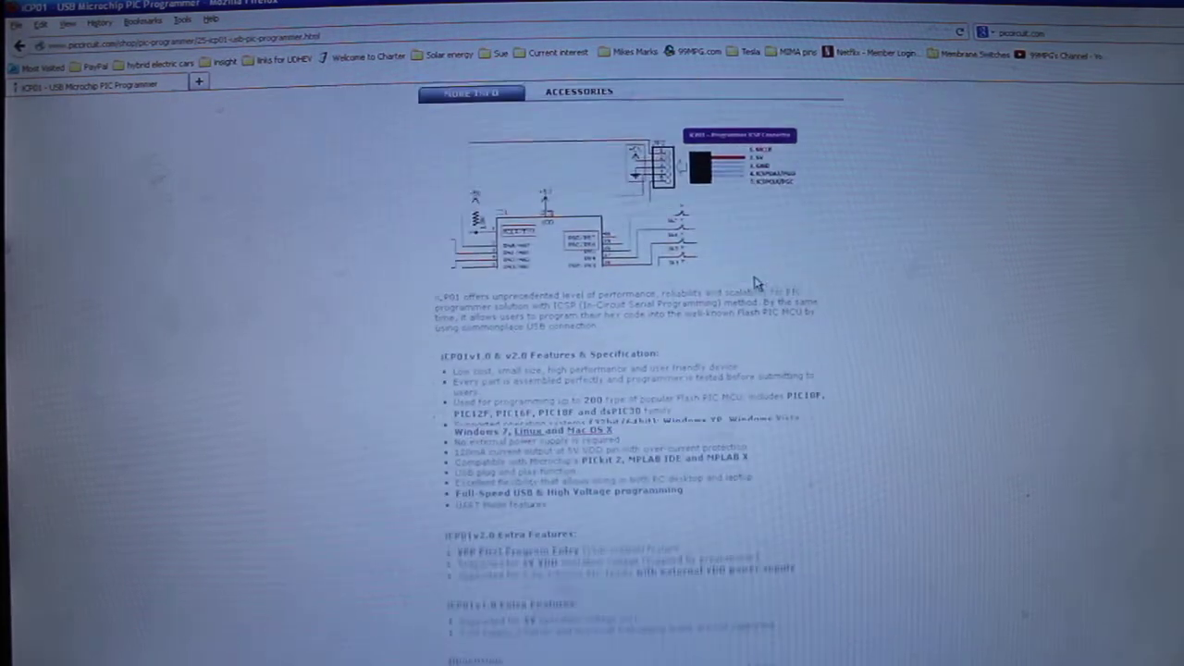
scroll("down", 3)
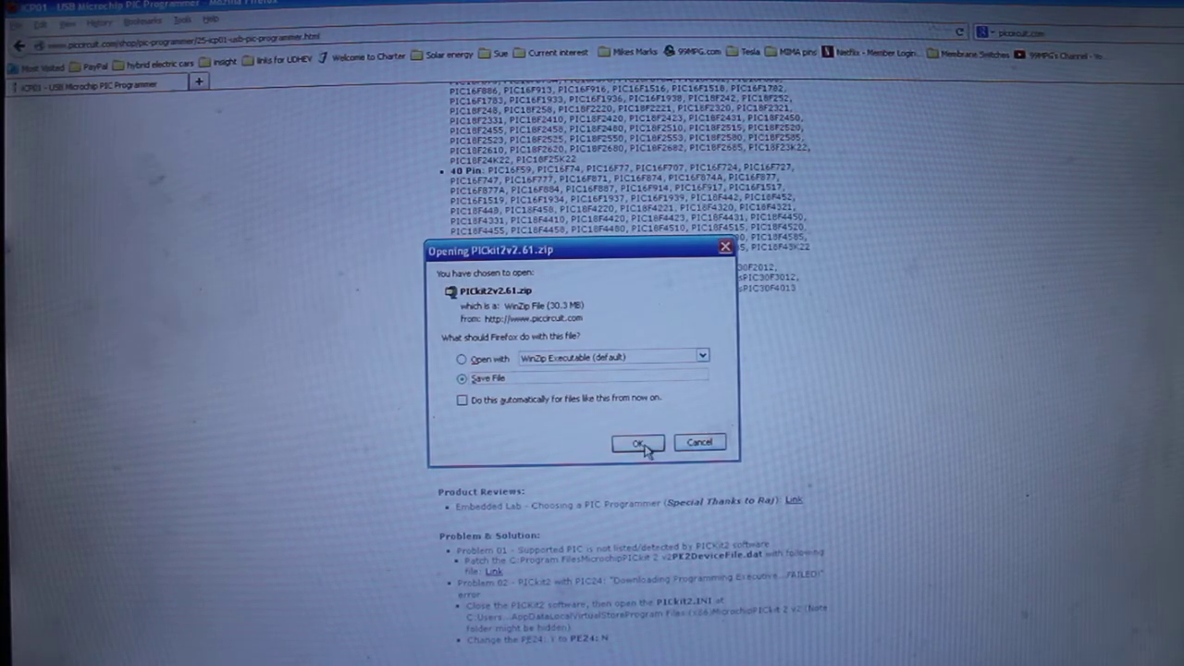
Confirm the PICkit2v2.61.zip download and save it in the Serial datalogger folder.
left_click(636, 442)
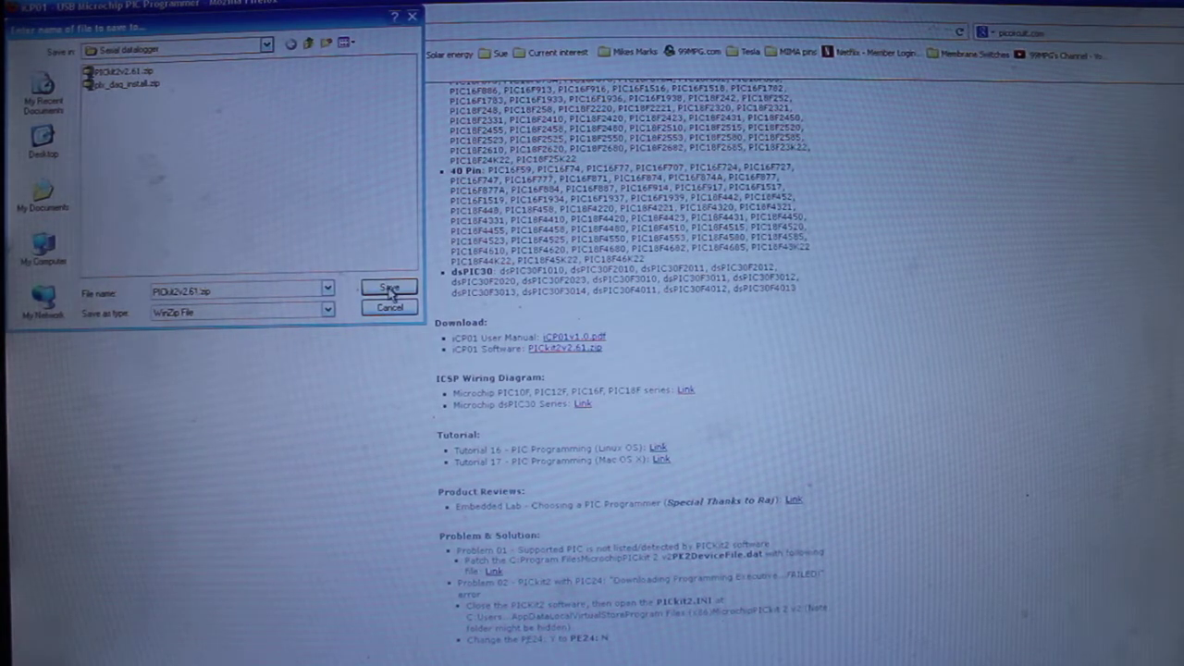
left_click(388, 288)
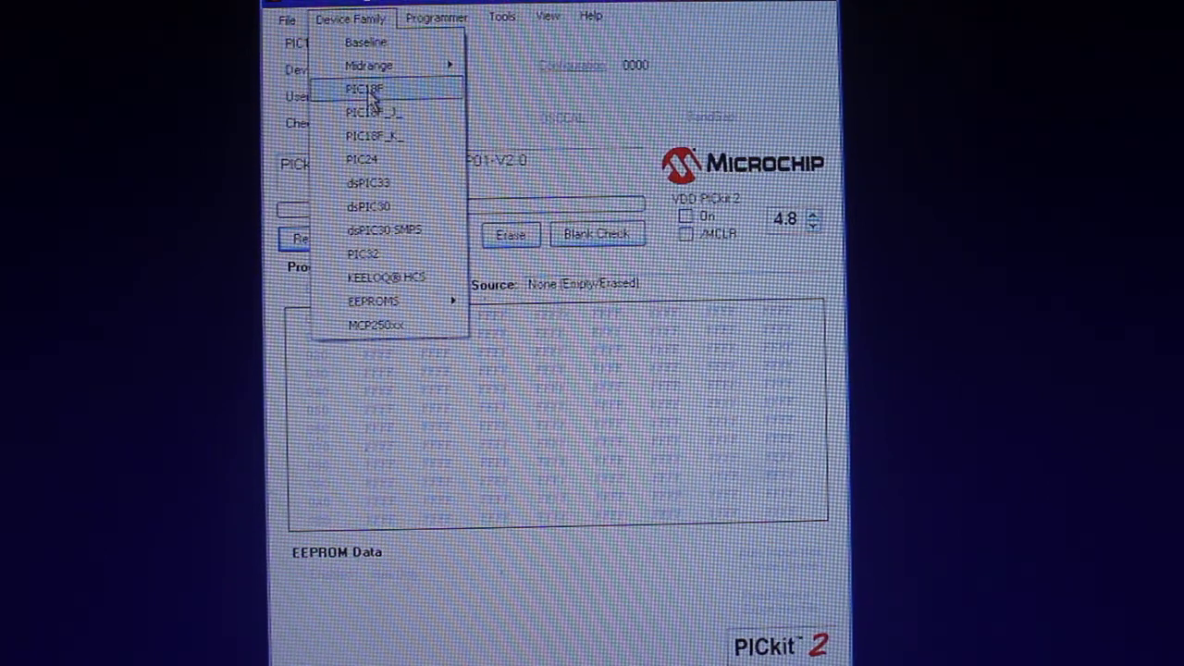
Select PIC18F as the device family.
left_click(364, 89)
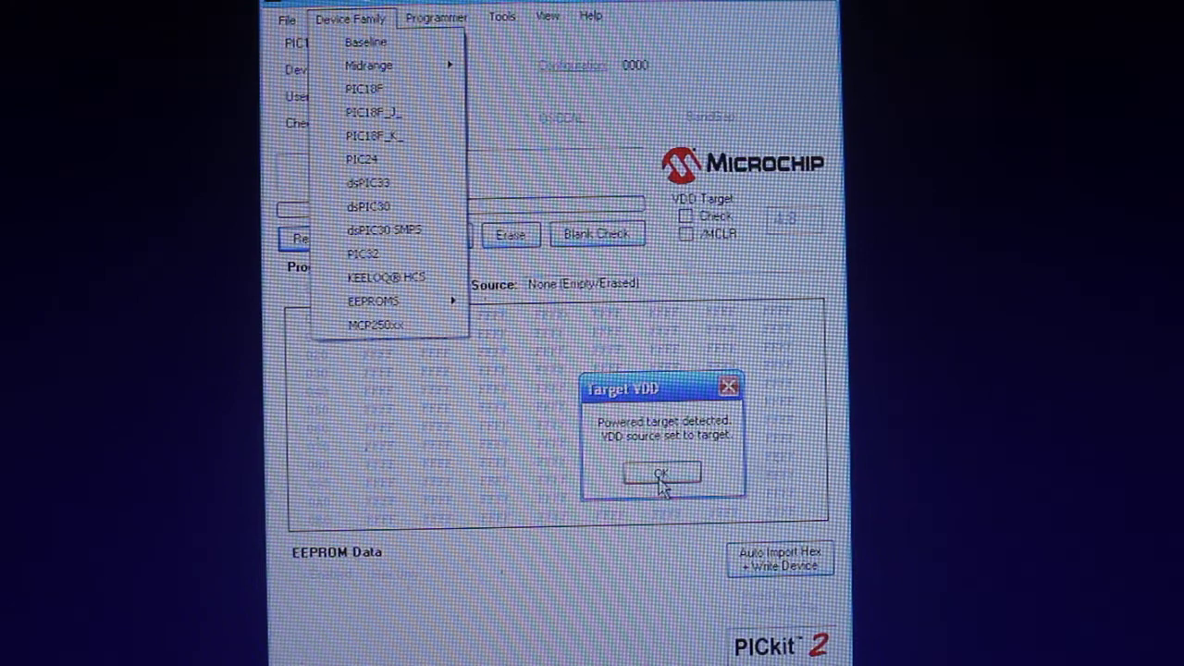
Acknowledge the Target VDD notice so the PIC18F4620 gets identified.
left_click(662, 474)
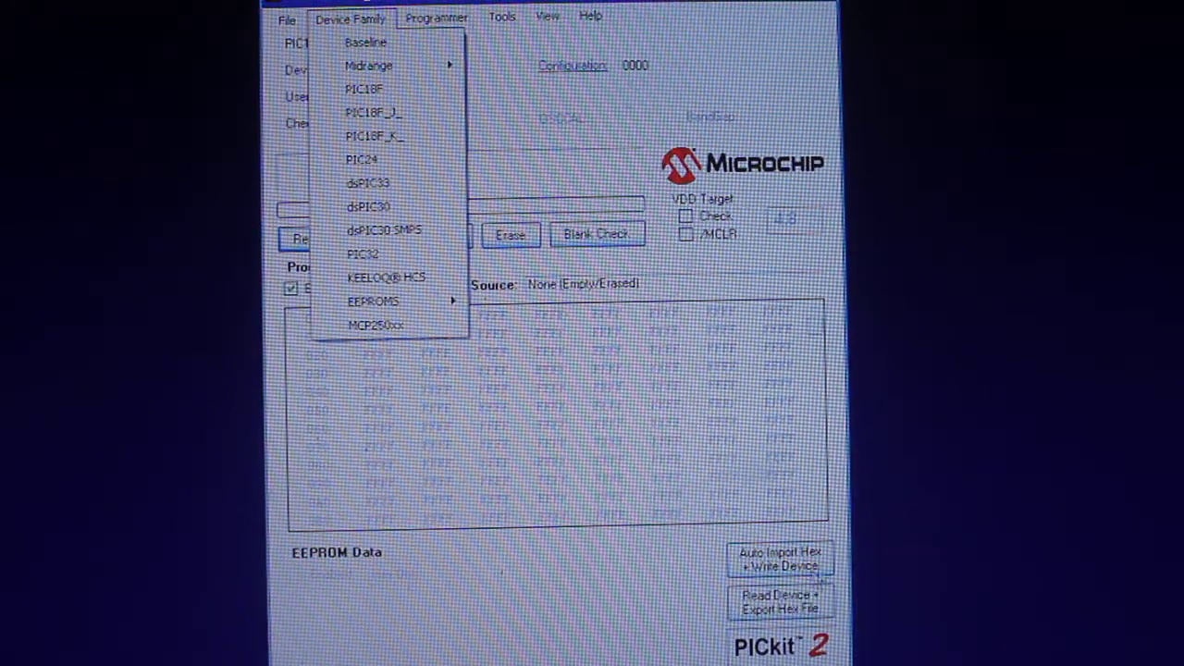
left_click(369, 91)
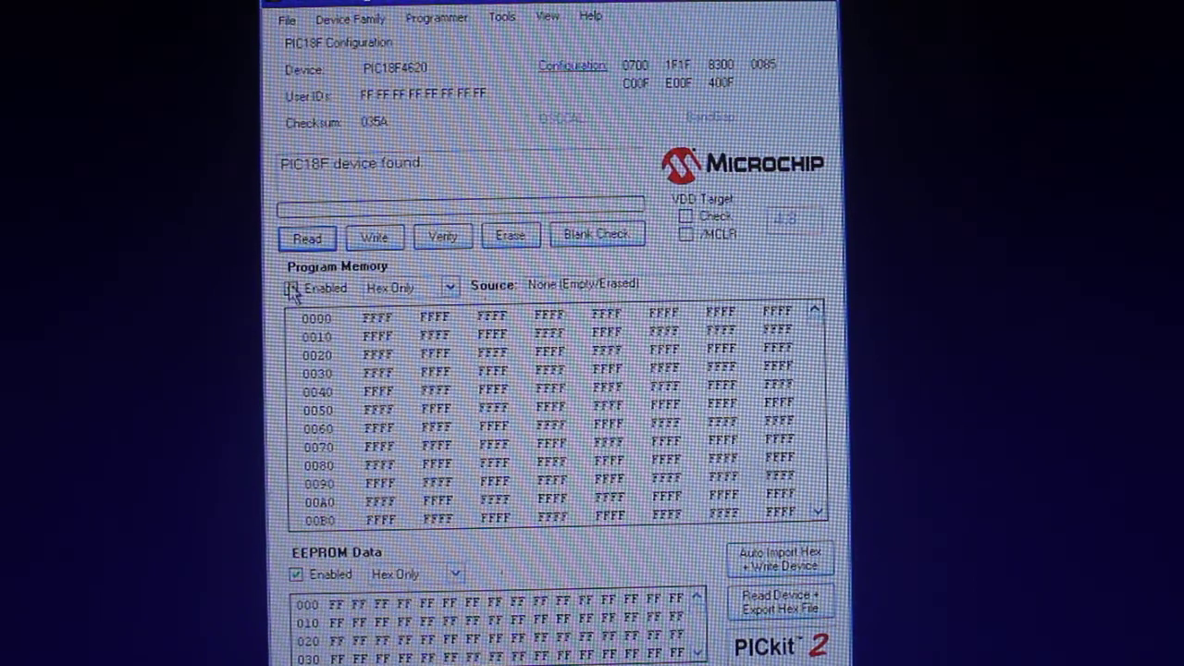
Uncheck EEPROM Data Enabled, leaving program memory enabled.
left_click(292, 288)
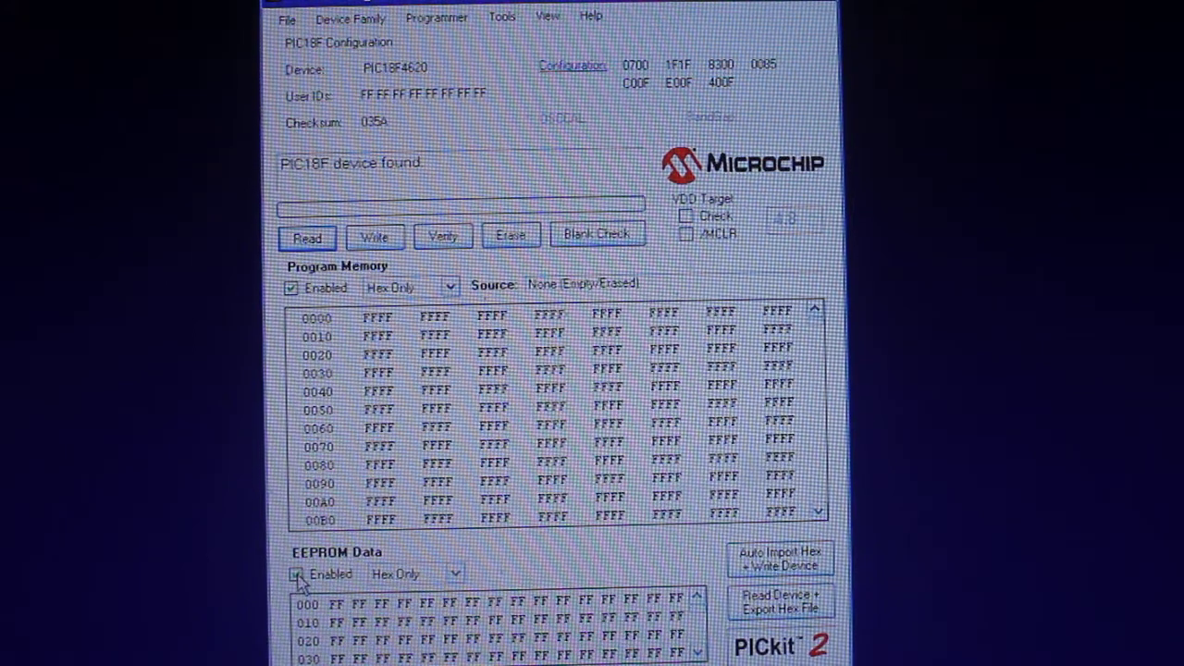
left_click(298, 574)
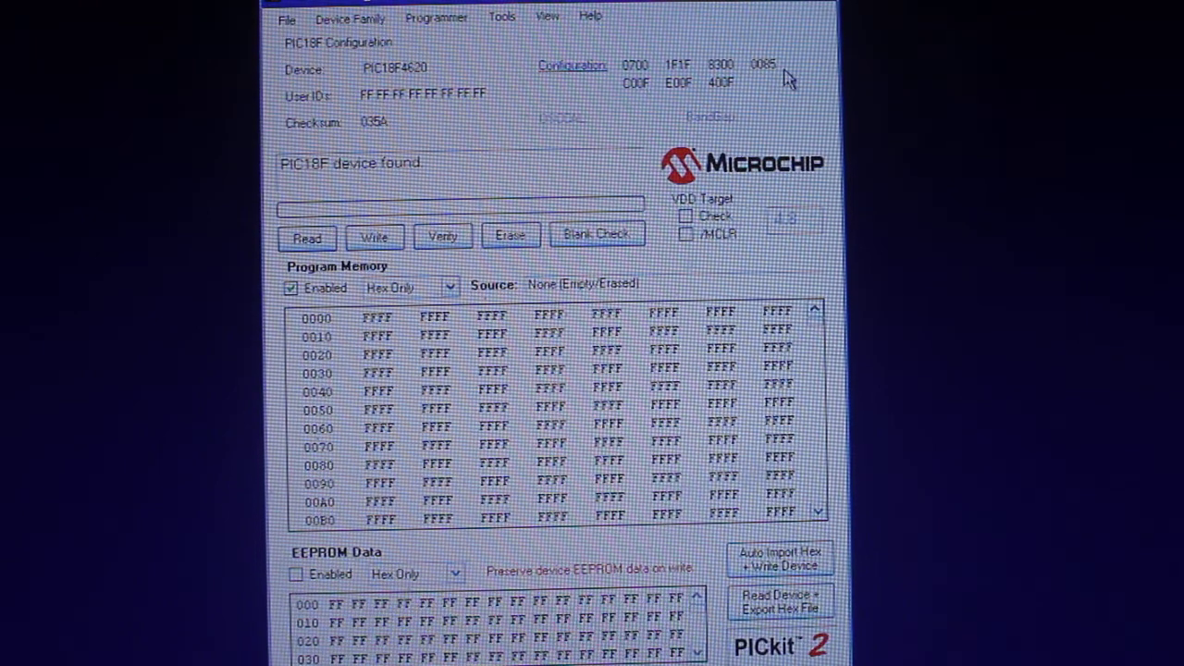
left_click(287, 21)
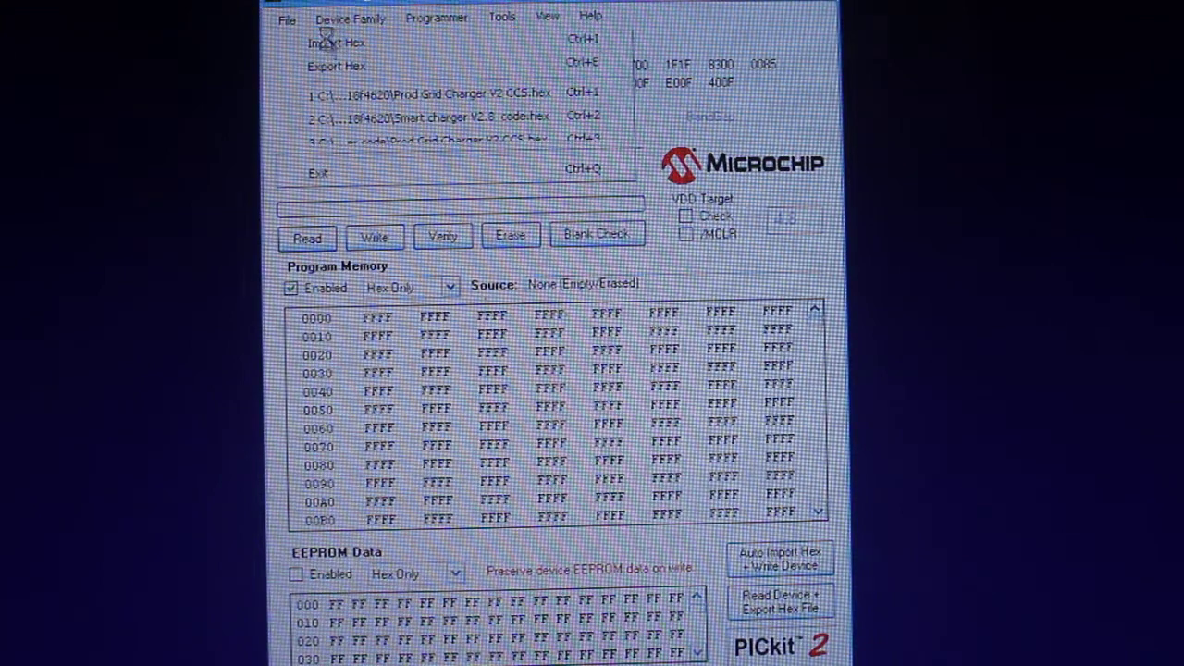
Import 'Smart charger V2.8 code.hex' through File > Import Hex.
left_click(324, 41)
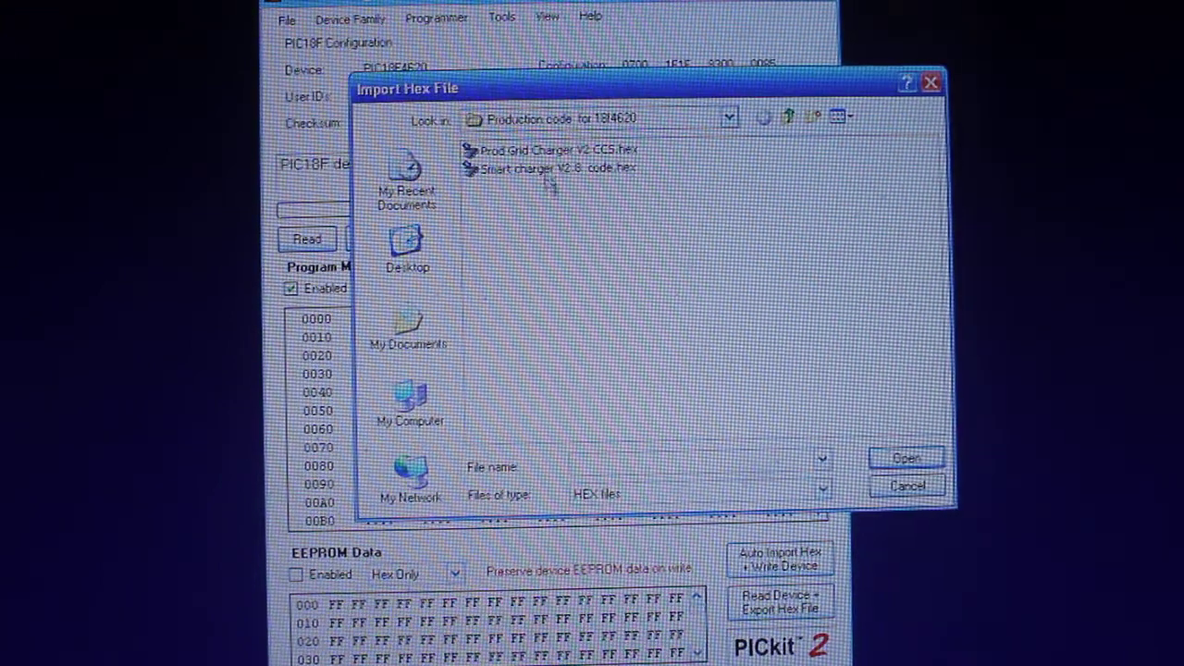
mouse_move(535, 171)
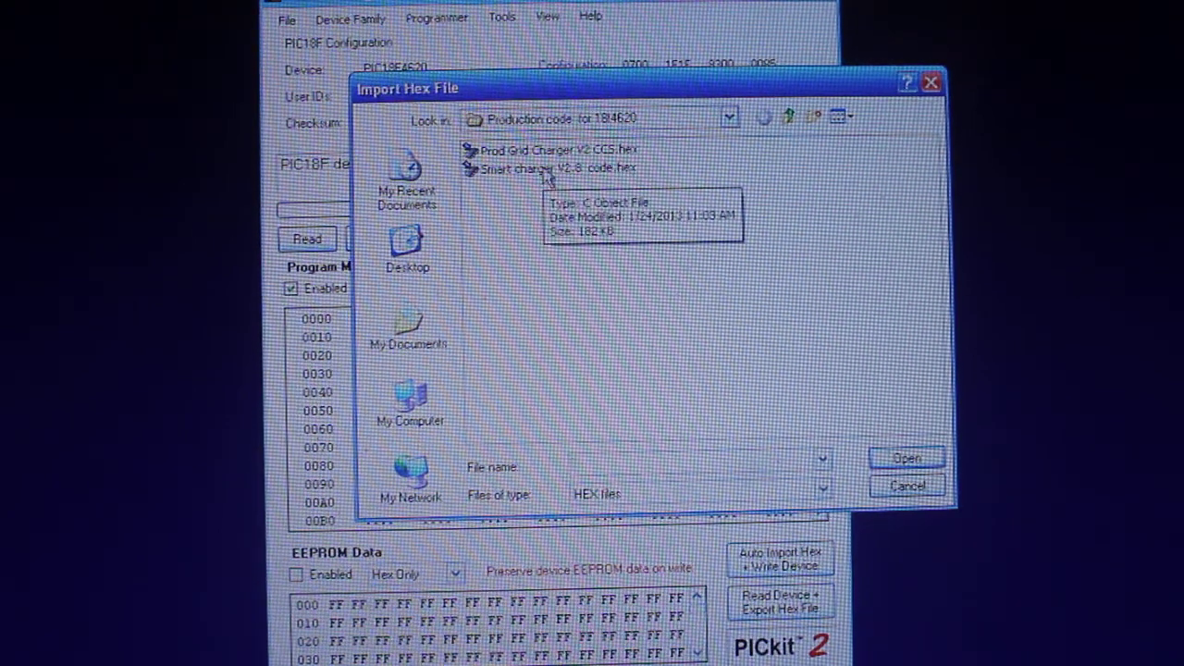
left_click(545, 168)
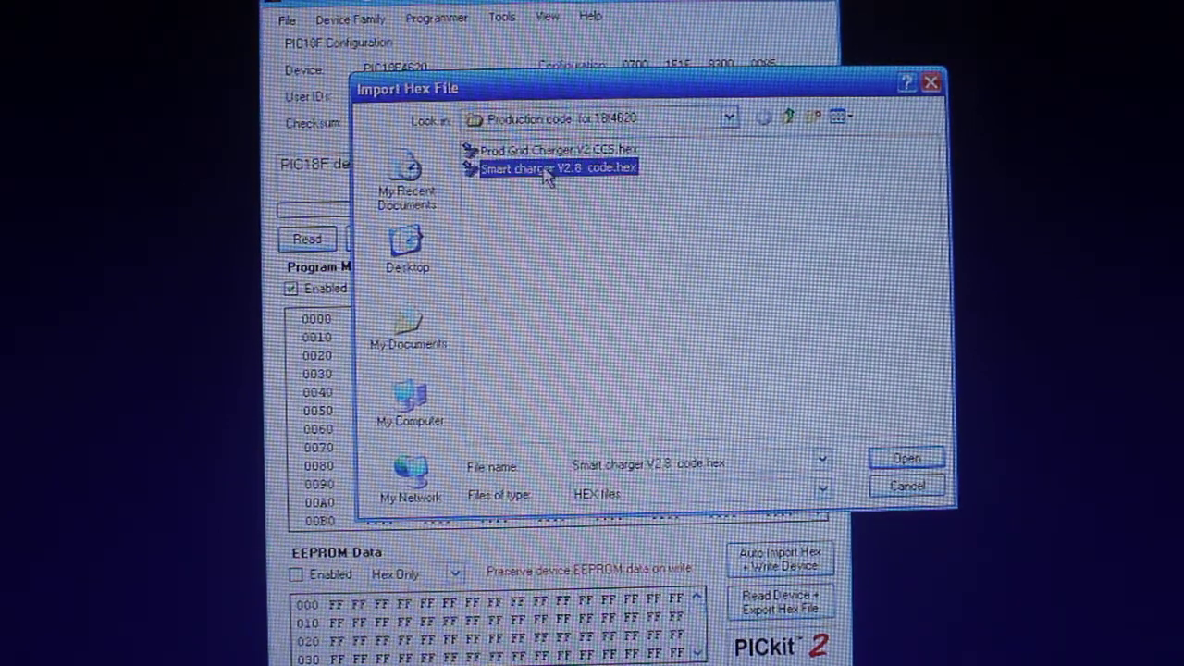
left_click(906, 457)
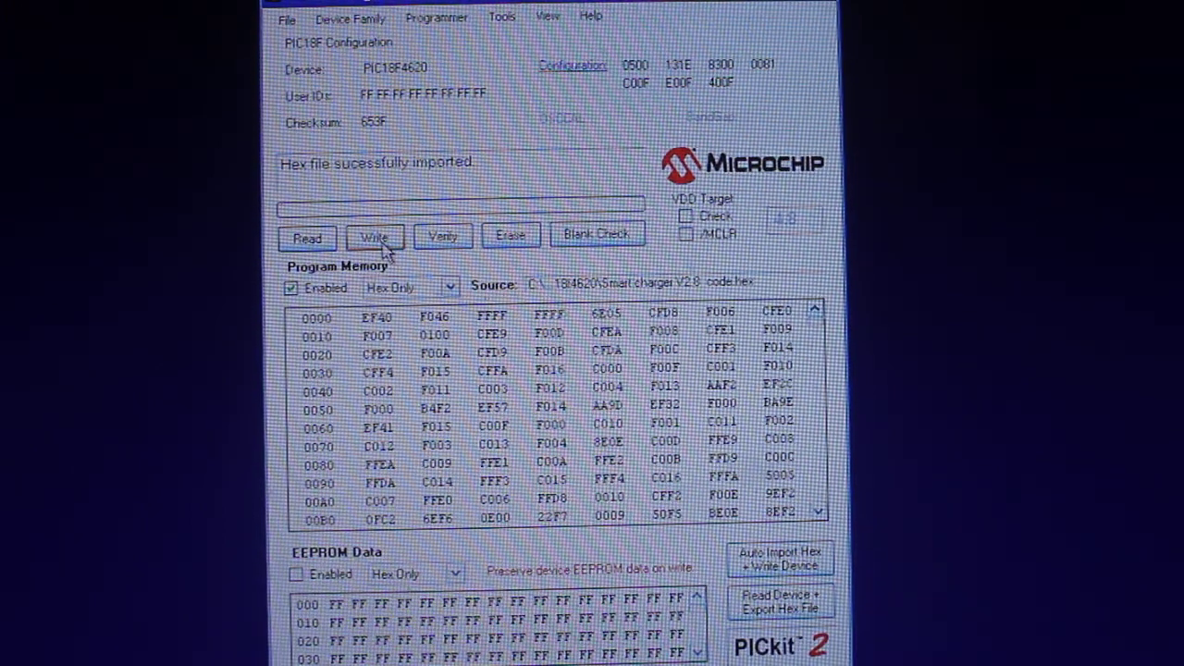
Write the imported code to the PIC18F4620, then verify it.
left_click(375, 236)
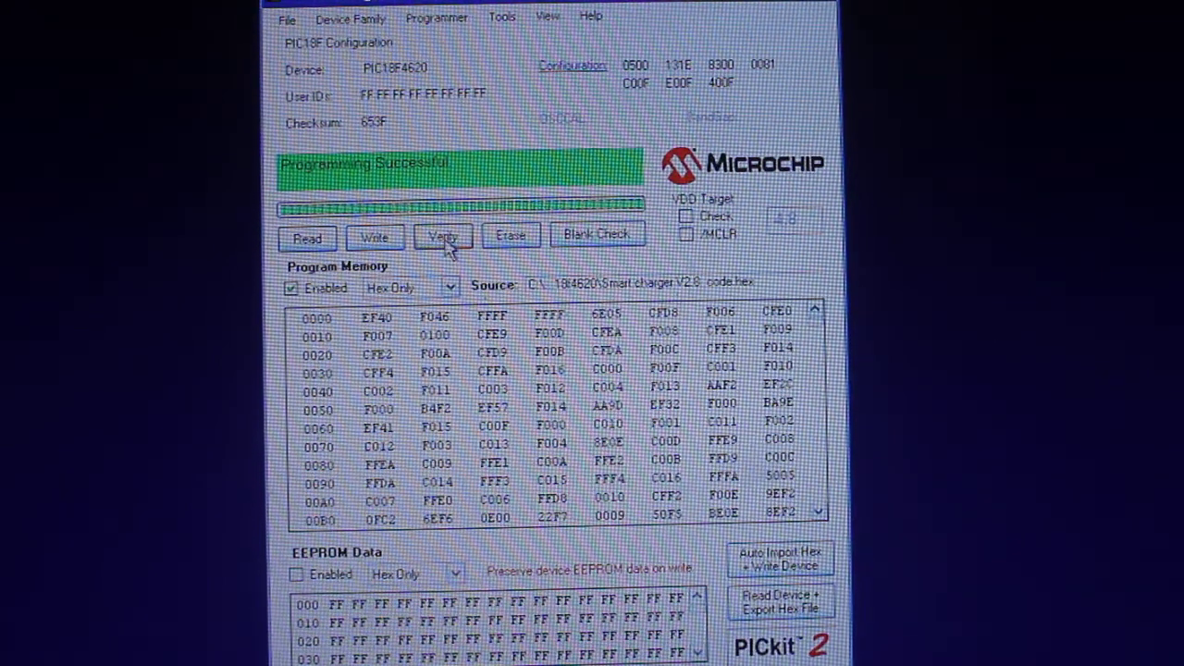
left_click(443, 236)
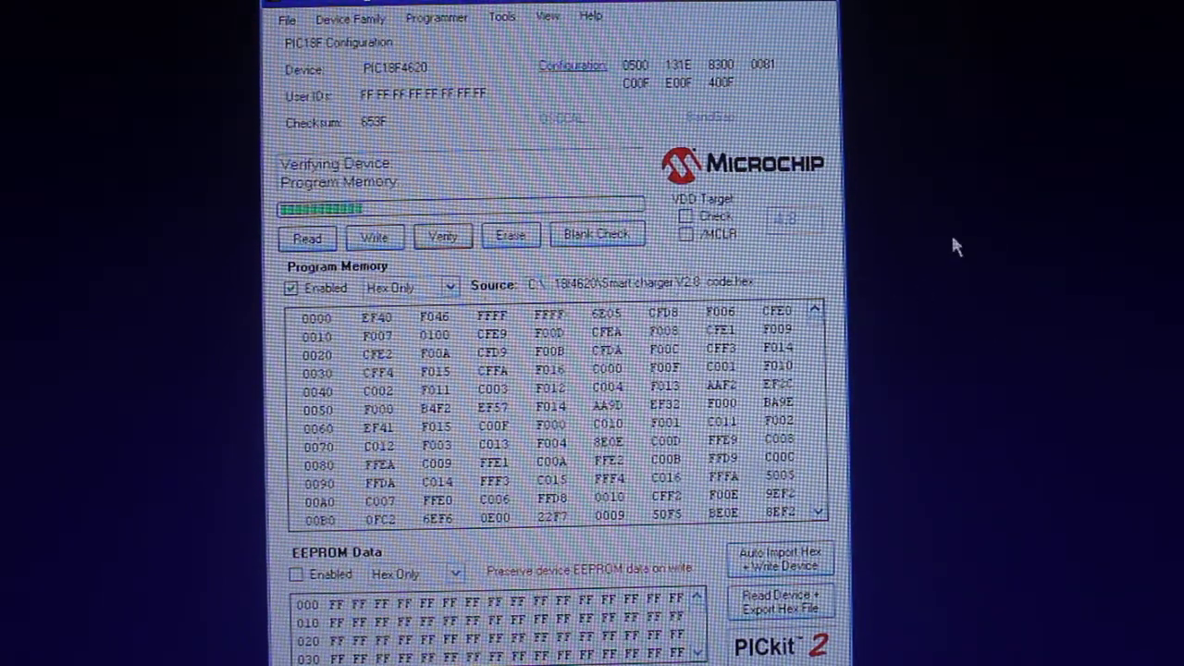